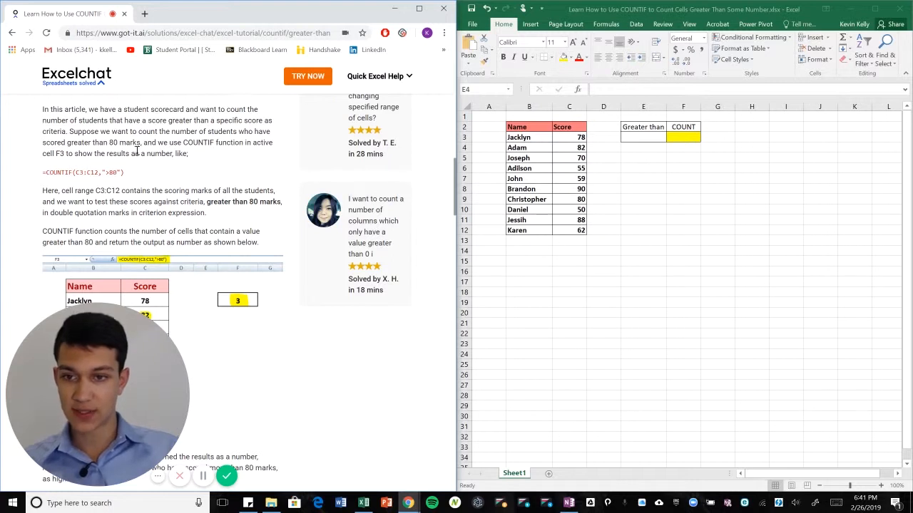
{"action": "mouse_move", "coordinate": [626, 155]}
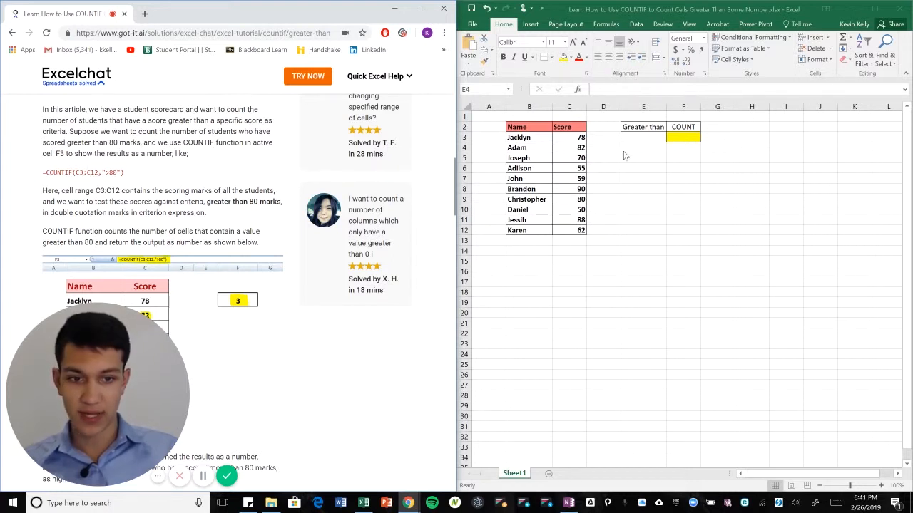
{"action": "mouse_move", "coordinate": [565, 114]}
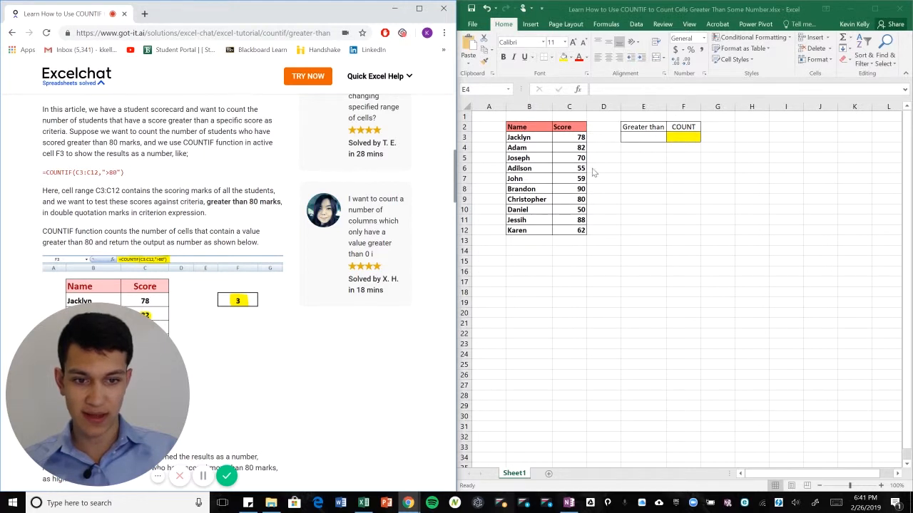
{"action": "mouse_move", "coordinate": [585, 171]}
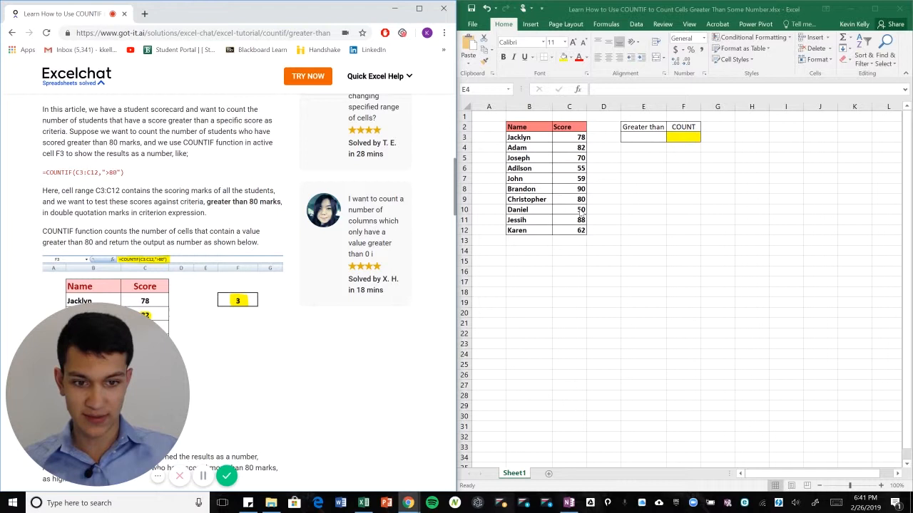
{"action": "mouse_move", "coordinate": [597, 163]}
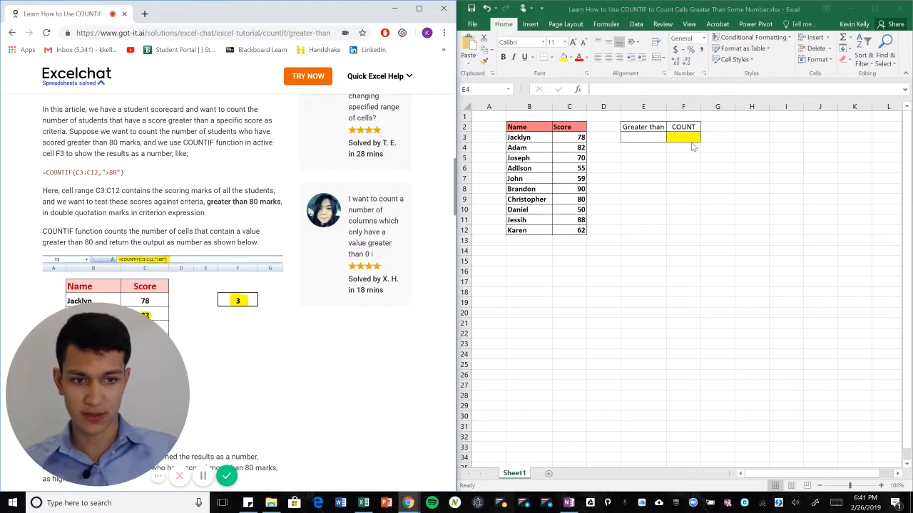
Enter =COUNTIF(C3:C12,">80") in F3 to count scores above 80.
{"action": "left_click", "coordinate": [683, 136]}
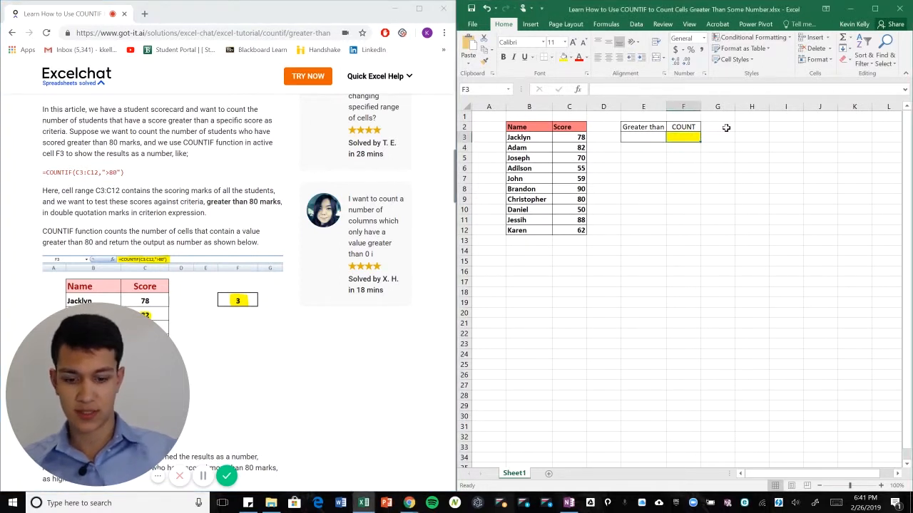
{"action": "type", "text": "=COUNTIF(C3:C12"}
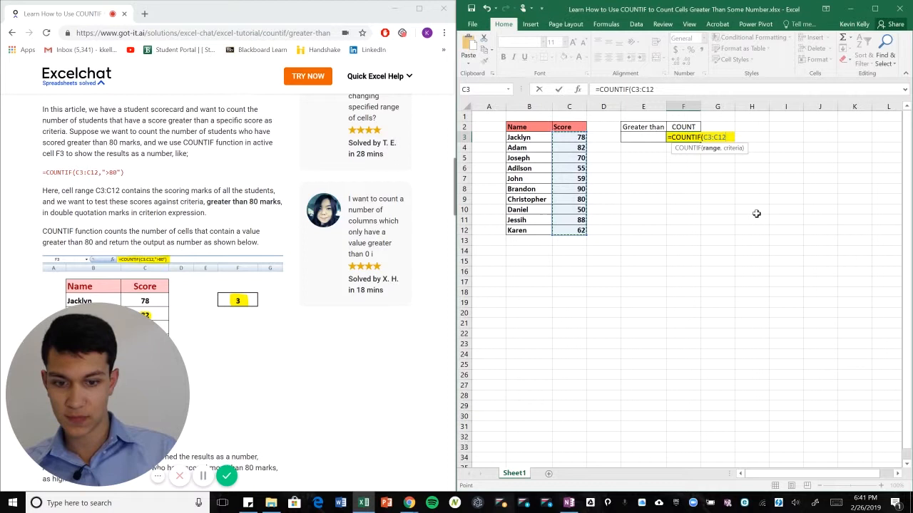
{"action": "type", "text": ",\""}
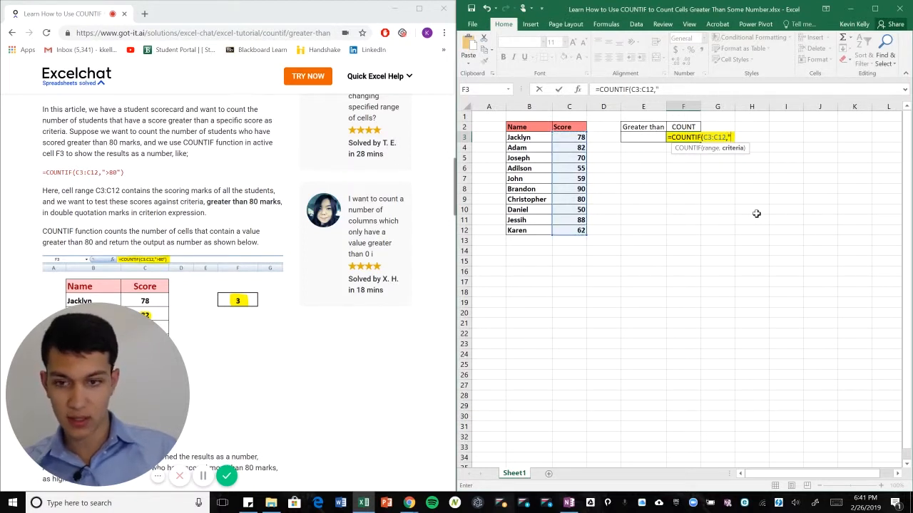
{"action": "type", "text": ">80\")"}
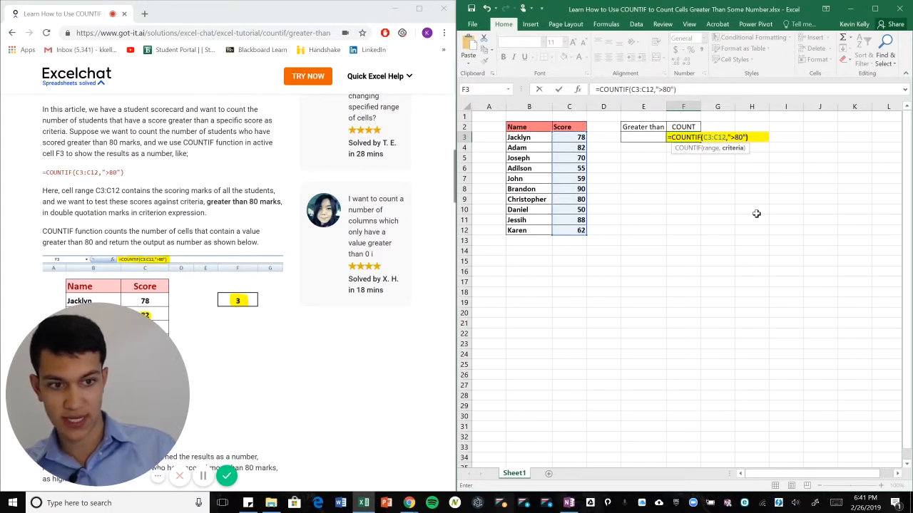
{"action": "key", "text": "enter"}
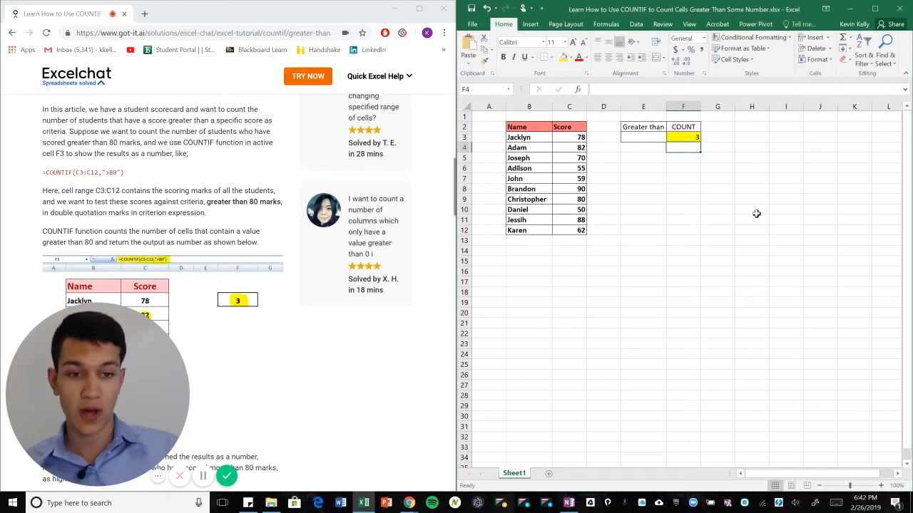
{"action": "mouse_move", "coordinate": [597, 210]}
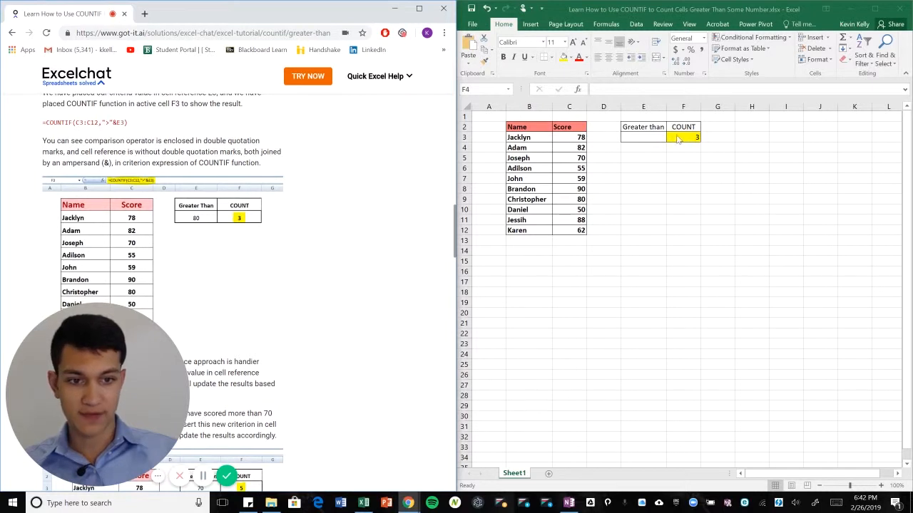
Change F3's formula to =COUNTIF(C3:C12,">"&E3) so it uses the E3 threshold.
{"action": "left_click", "coordinate": [683, 147]}
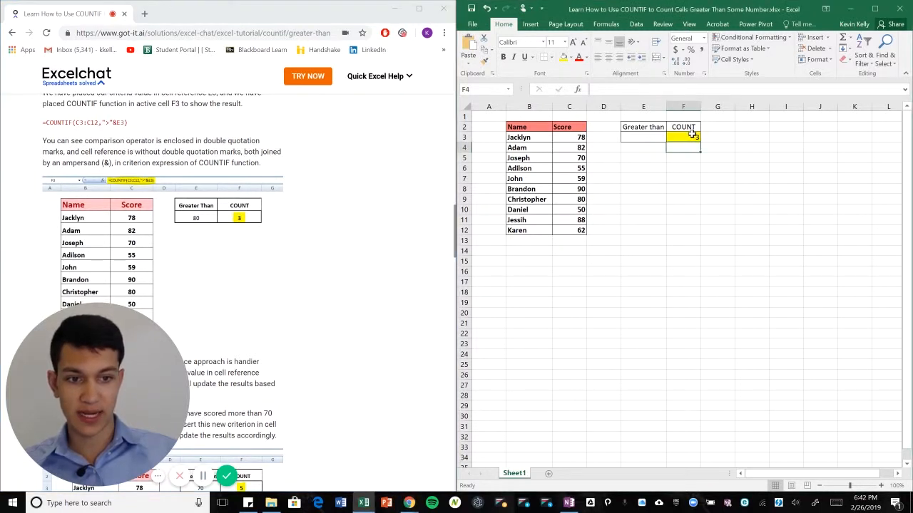
{"action": "left_click", "coordinate": [682, 136]}
{"action": "type", "text": "=COUNTIF(C3:C12,\">"}
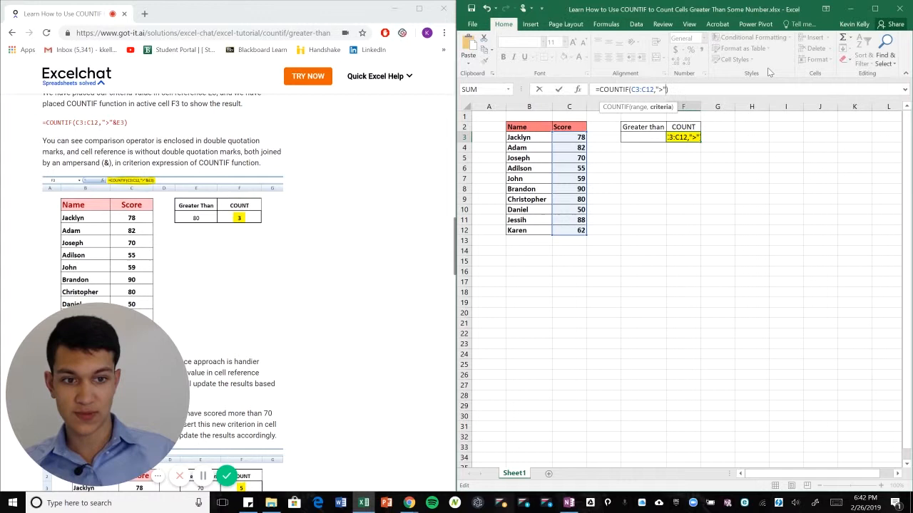
{"action": "type", "text": "&"}
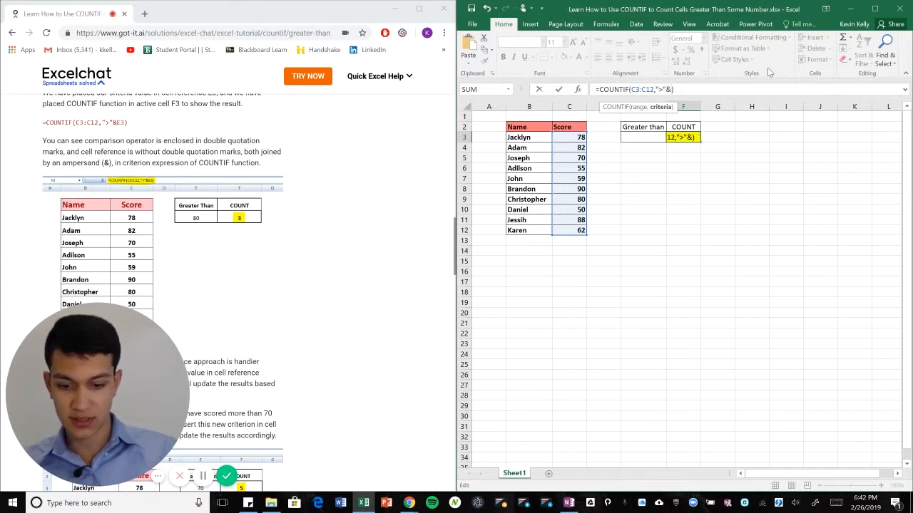
{"action": "type", "text": "E3"}
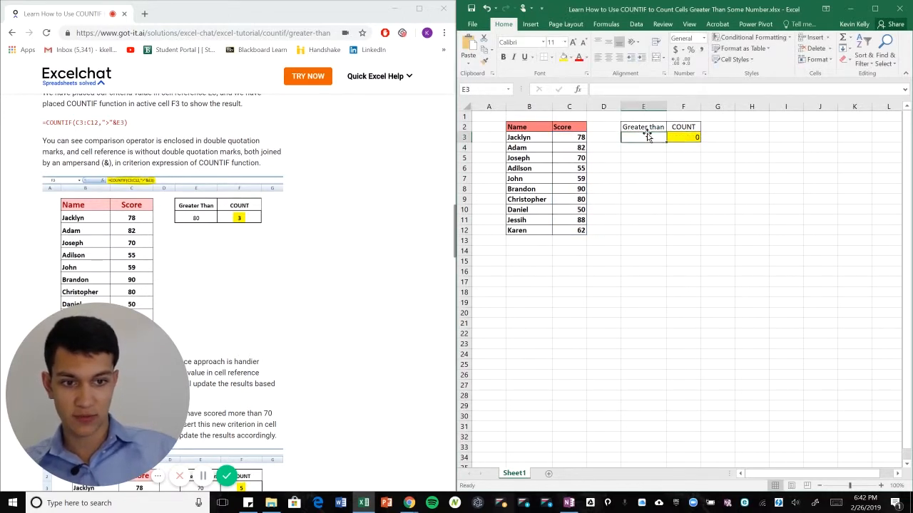
Enter thresholds 80 and then 60 in E3 to see the F3 count update.
{"action": "type", "text": "80"}
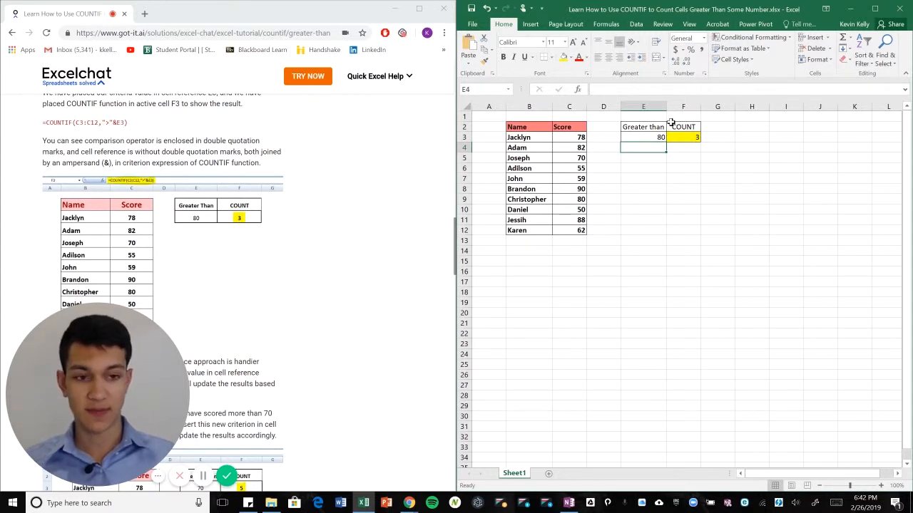
{"action": "left_click", "coordinate": [643, 137]}
{"action": "type", "text": "70"}
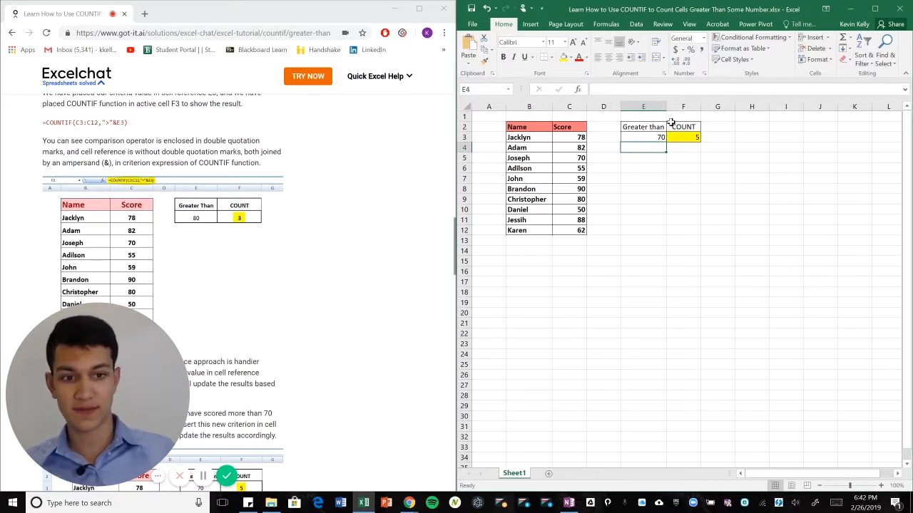
{"action": "type", "text": "60"}
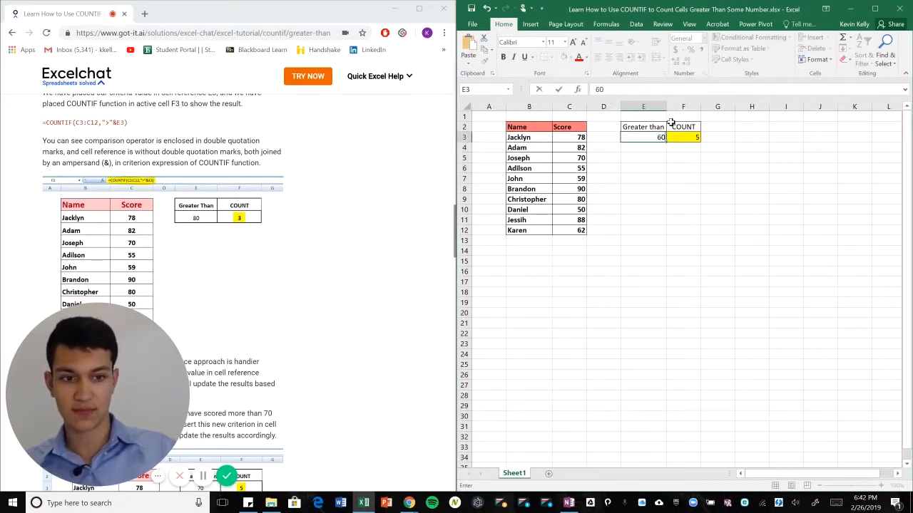